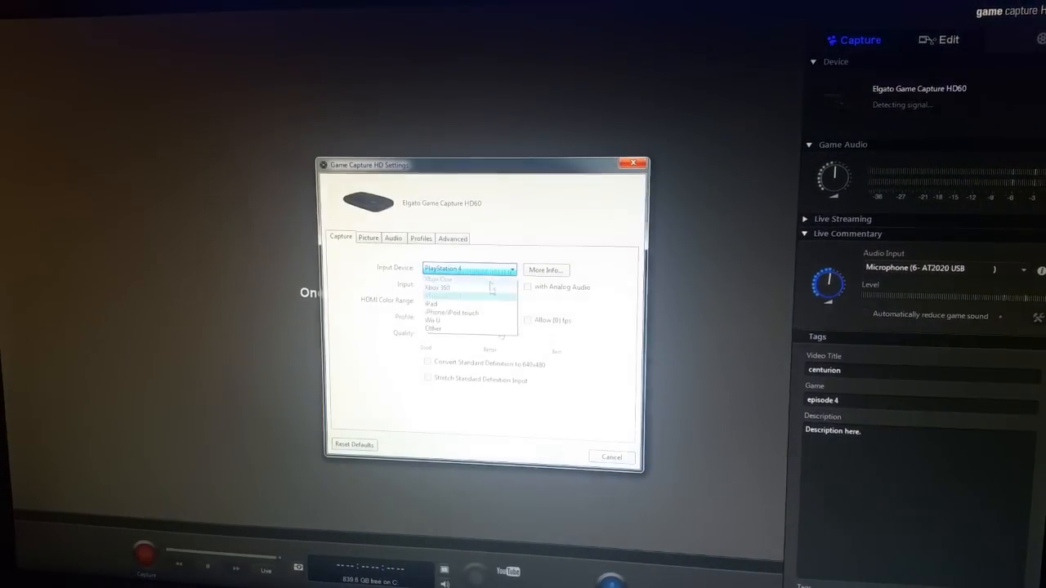
Set the HD60 input device to Other with HDMI input, apply it, and reopen capture settings.
click(438, 278)
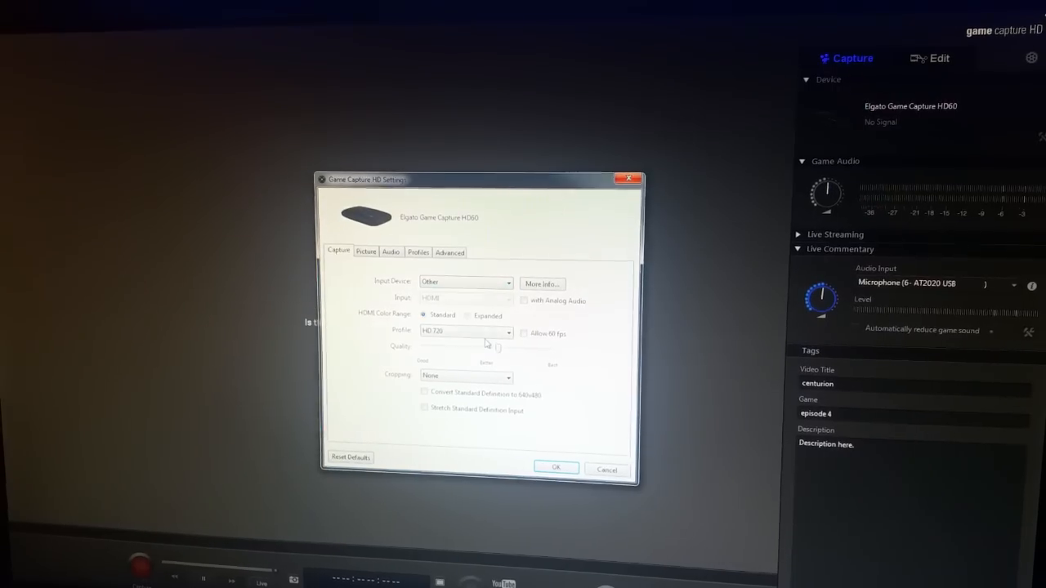
click(605, 471)
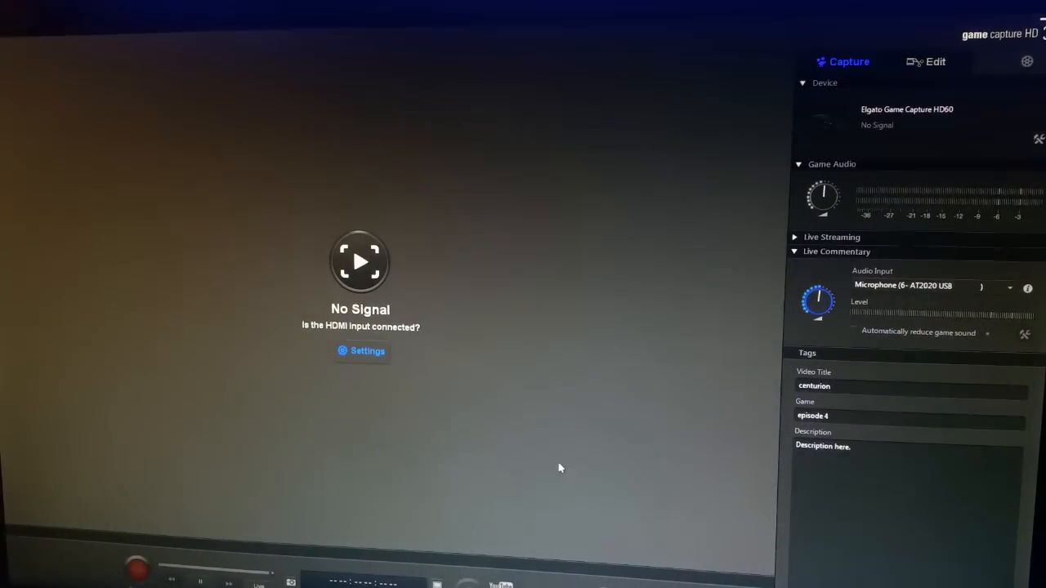
click(361, 350)
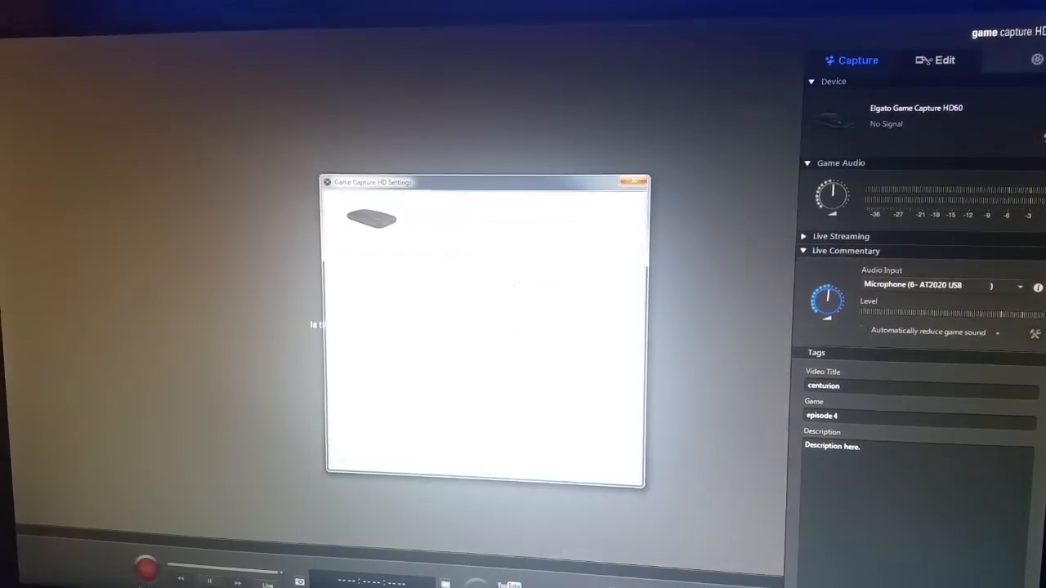